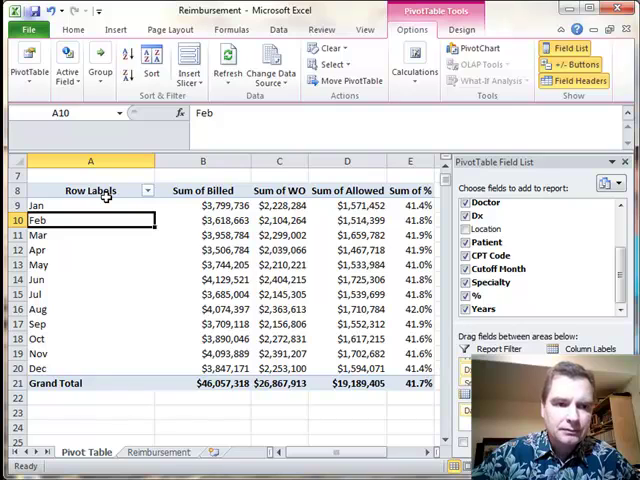
{"action": "mouse_move", "coordinate": [112, 202]}
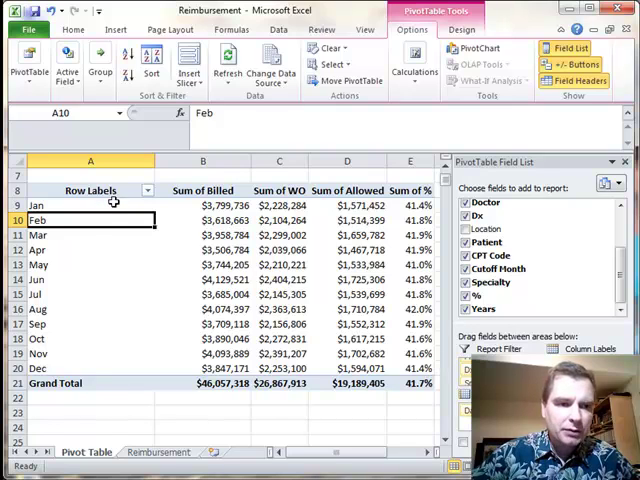
{"action": "mouse_move", "coordinate": [110, 208]}
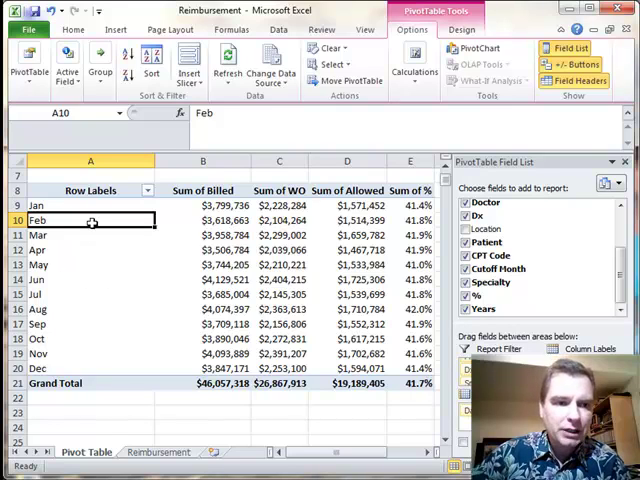
{"action": "mouse_move", "coordinate": [88, 220]}
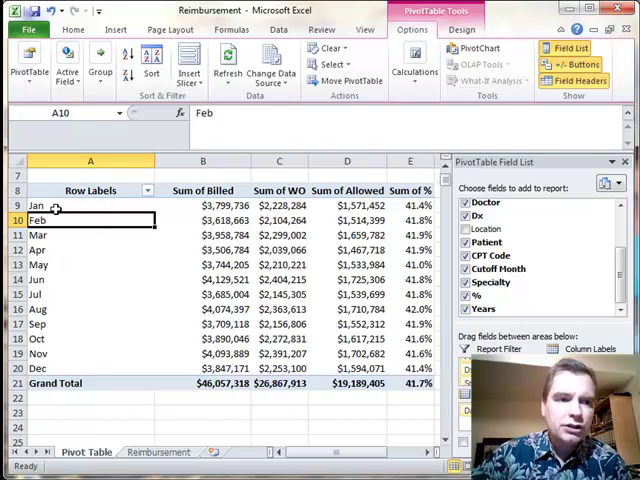
- Ungroup the month rows into individual cutoff dates and review them, reaching the Row Labels filter list
{"action": "left_click", "coordinate": [38, 204]}
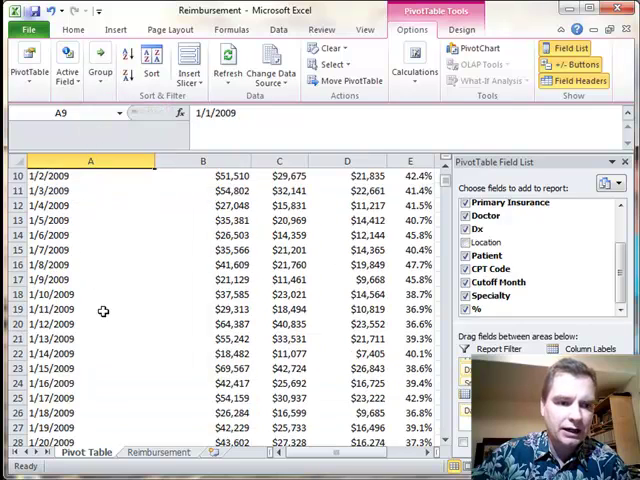
{"action": "scroll", "scroll_direction": "down", "scroll_amount": 3}
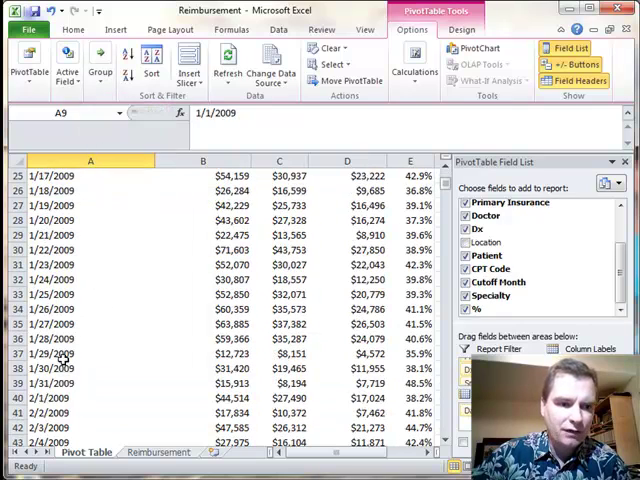
{"action": "left_click", "coordinate": [60, 372]}
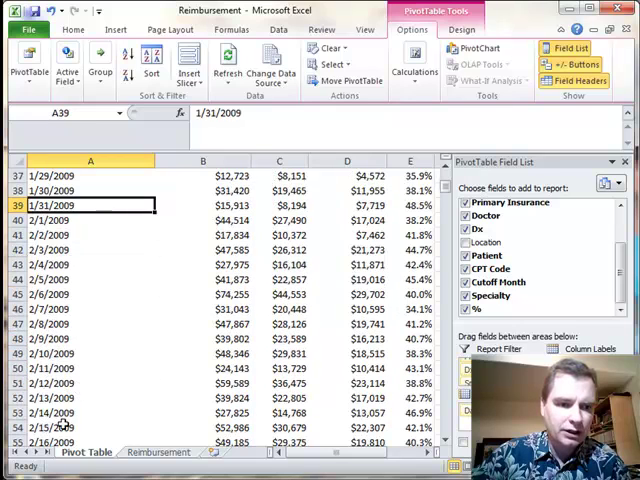
{"action": "scroll", "scroll_direction": "down", "scroll_amount": 3}
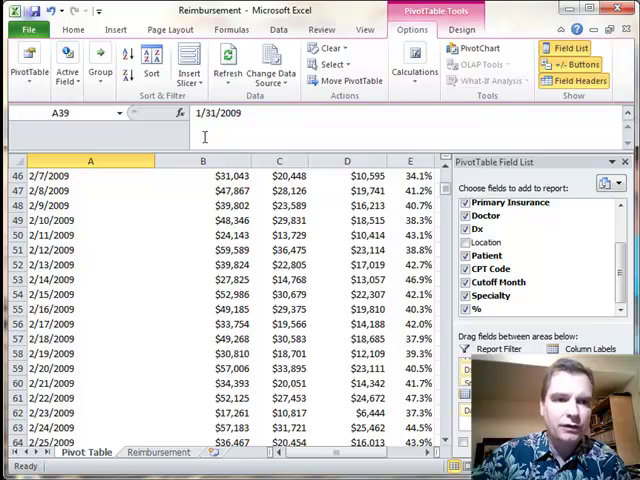
{"action": "scroll", "scroll_direction": "up", "scroll_amount": 3}
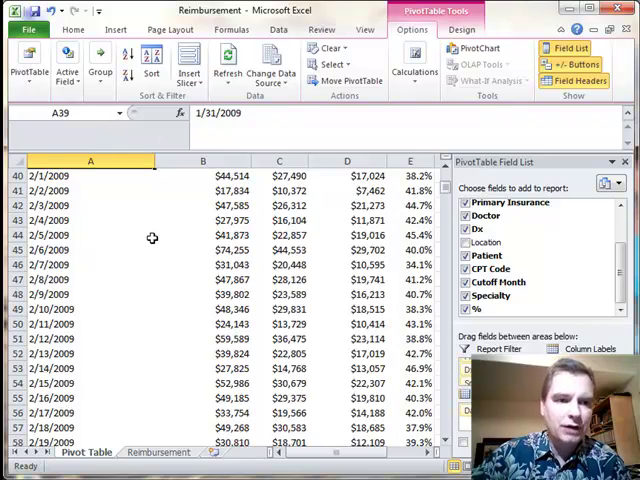
{"action": "scroll", "scroll_direction": "up", "scroll_amount": 3}
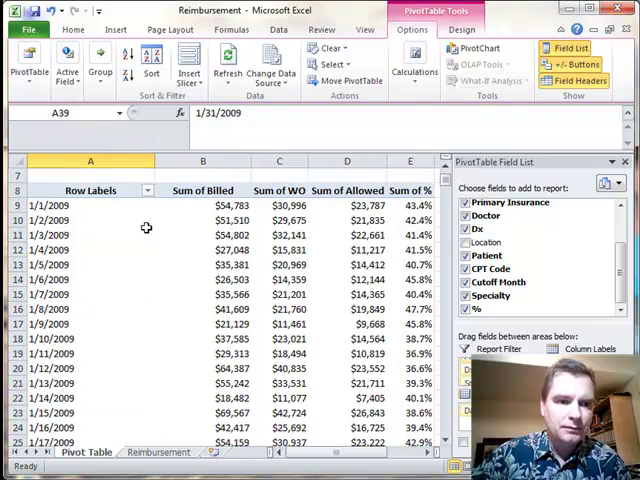
{"action": "left_click", "coordinate": [148, 190]}
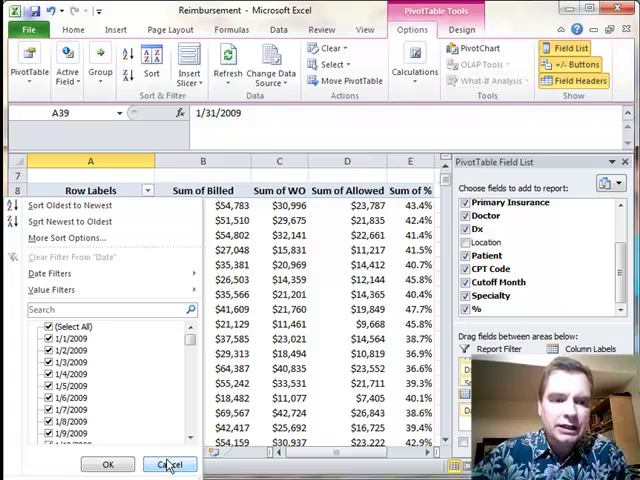
- Dismiss the Row Labels sort and filter list without changing anything
{"action": "left_click", "coordinate": [168, 464]}
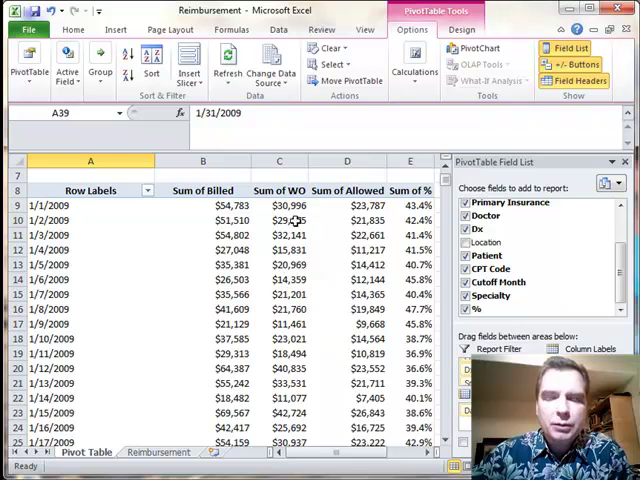
{"action": "mouse_move", "coordinate": [276, 220]}
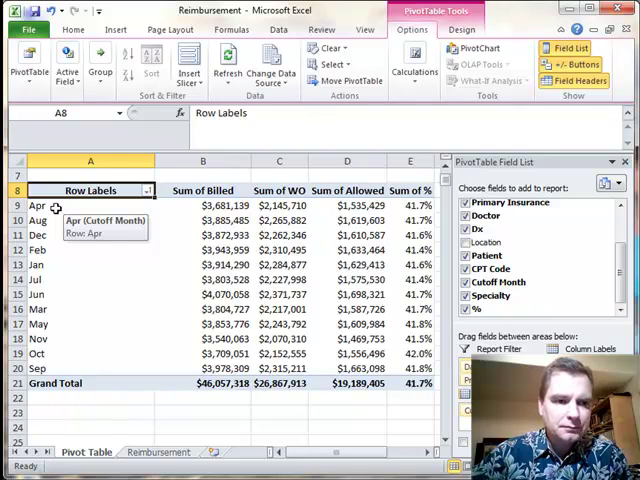
- Sort the cutoff month labels Z to A so the rows run from Sep down to Apr
{"action": "left_click", "coordinate": [42, 204]}
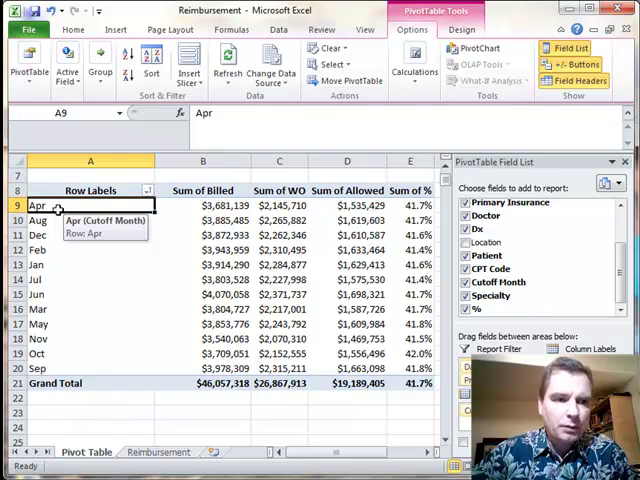
{"action": "mouse_move", "coordinate": [98, 220]}
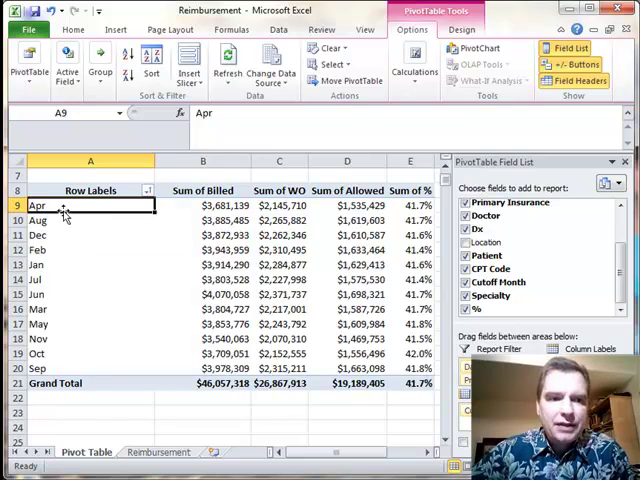
{"action": "mouse_move", "coordinate": [48, 204]}
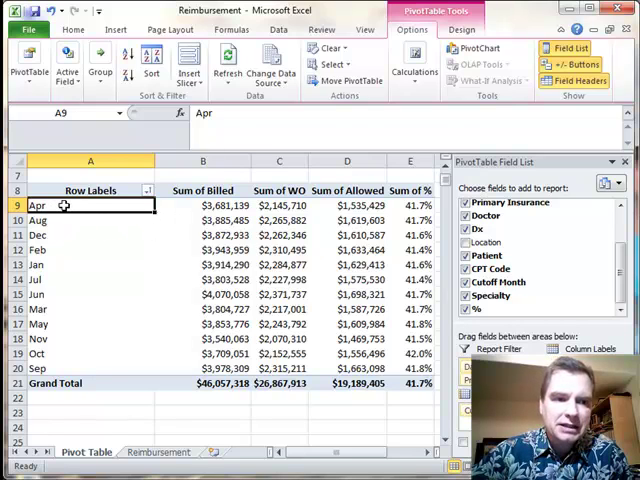
{"action": "mouse_move", "coordinate": [56, 264]}
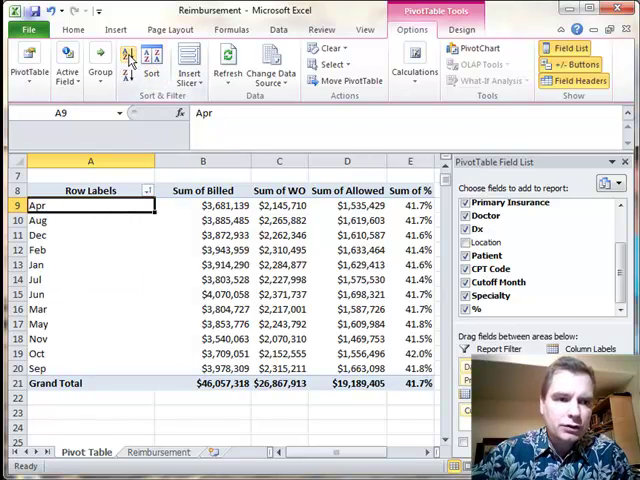
{"action": "left_click", "coordinate": [132, 58]}
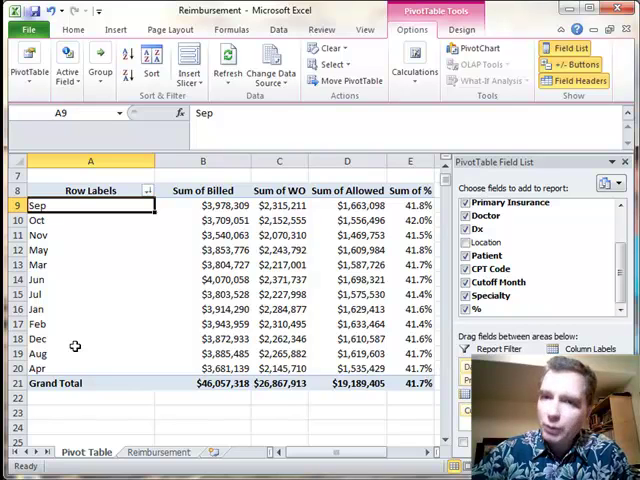
{"action": "mouse_move", "coordinate": [100, 356]}
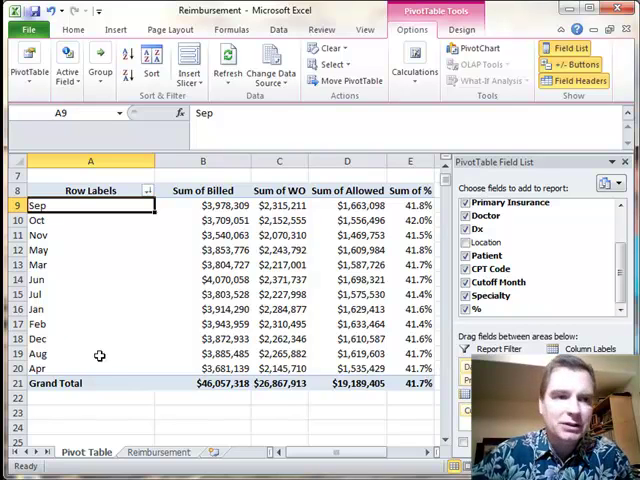
{"action": "left_click", "coordinate": [22, 32]}
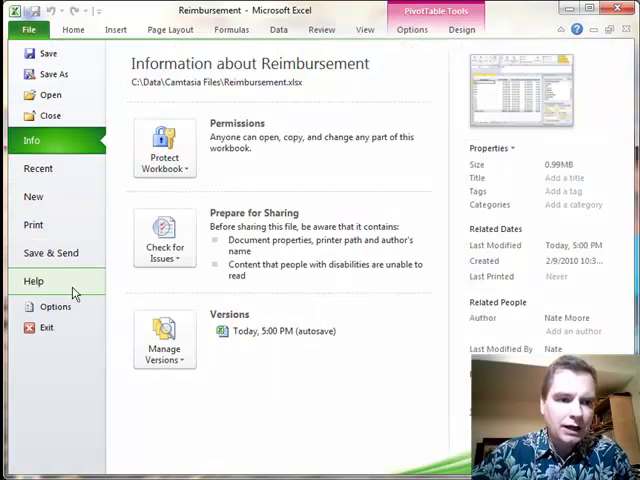
{"action": "left_click", "coordinate": [44, 306]}
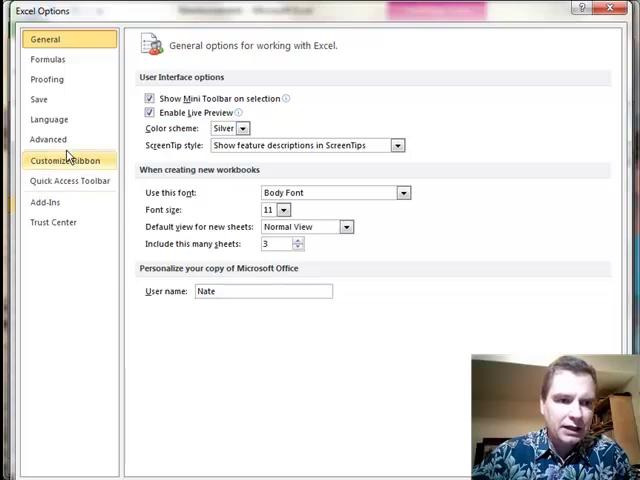
{"action": "left_click", "coordinate": [48, 140]}
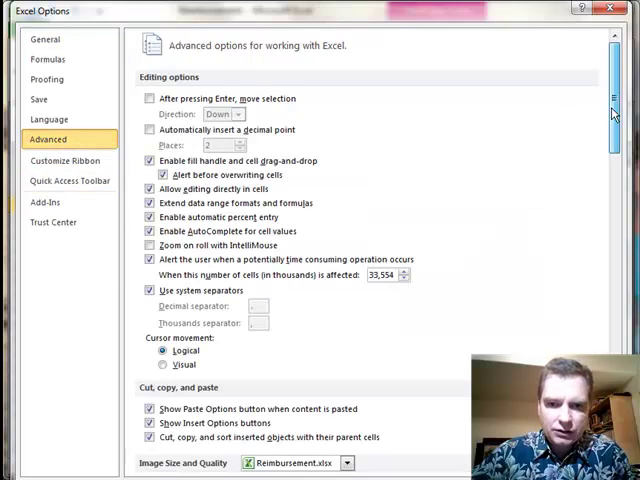
{"action": "scroll", "scroll_direction": "down", "scroll_amount": 3}
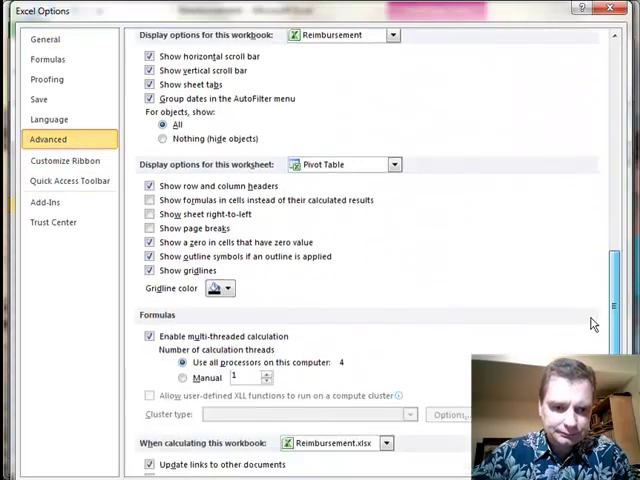
{"action": "scroll", "scroll_direction": "down", "scroll_amount": 3}
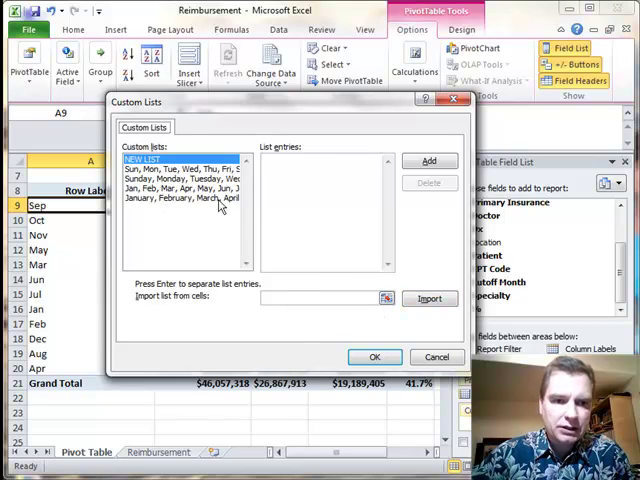
{"action": "left_click", "coordinate": [184, 188]}
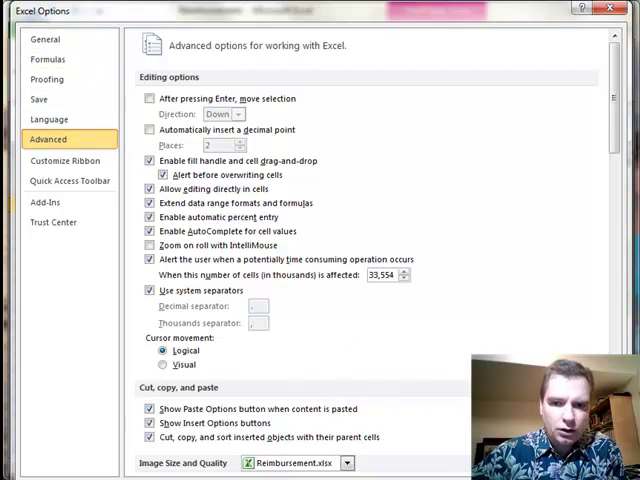
{"action": "scroll", "scroll_direction": "down", "scroll_amount": 3}
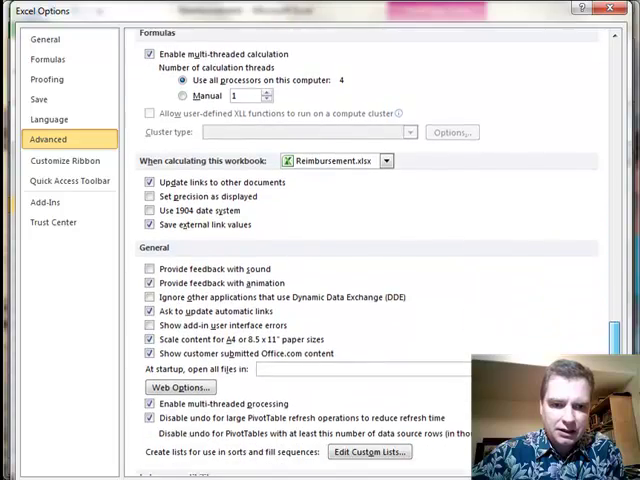
{"action": "scroll", "scroll_direction": "down", "scroll_amount": 3}
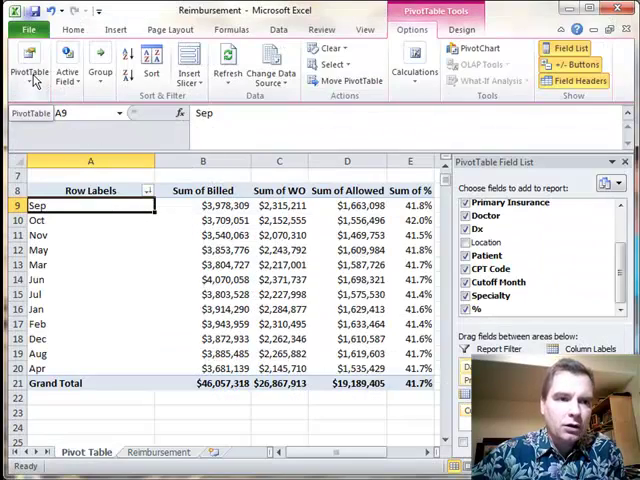
- Turn on 'Use Custom Lists when sorting' under Totals & Filters in PivotTable Options
{"action": "left_click", "coordinate": [24, 64]}
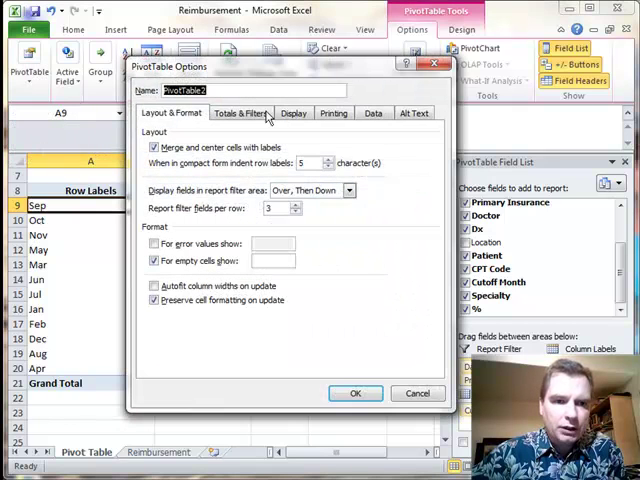
{"action": "left_click", "coordinate": [242, 112]}
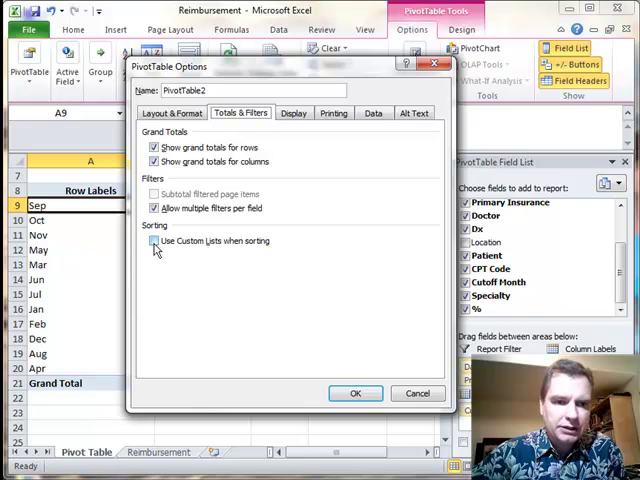
{"action": "left_click", "coordinate": [154, 240]}
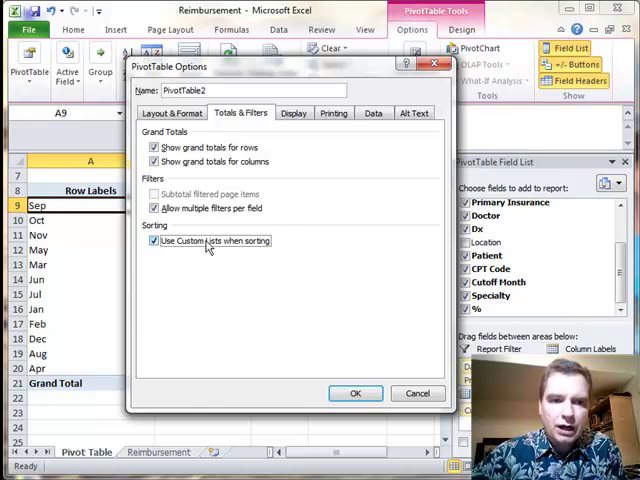
{"action": "left_click", "coordinate": [356, 392]}
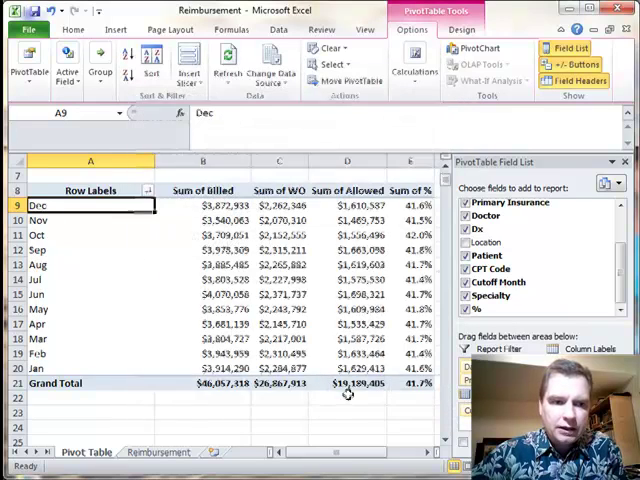
- Sort the month rows A to Z so they run Jan to Dec, then recheck PivotTable Options
{"action": "left_click", "coordinate": [122, 56]}
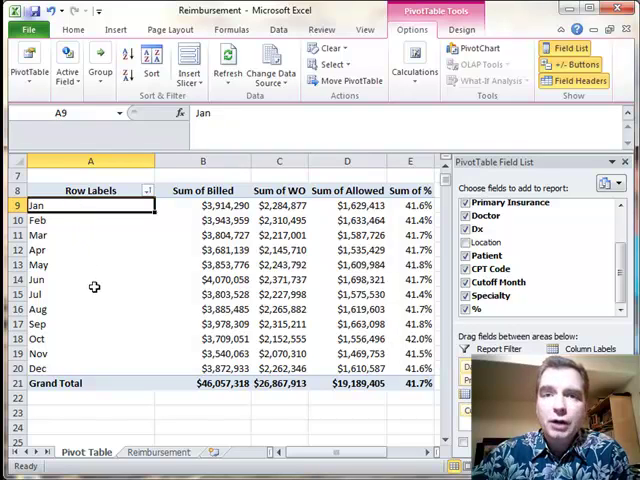
{"action": "mouse_move", "coordinate": [110, 328]}
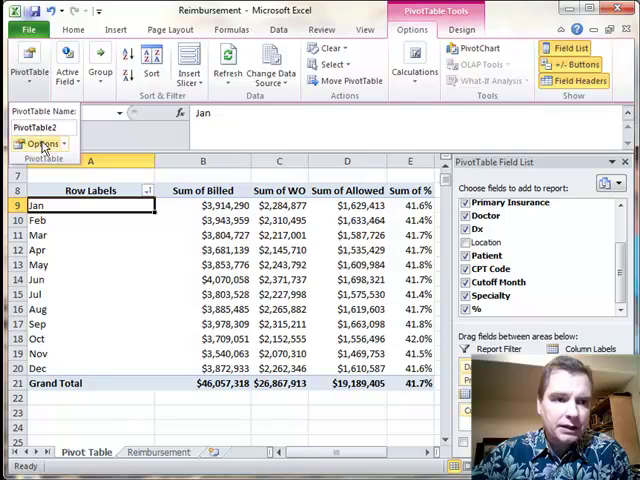
{"action": "left_click", "coordinate": [42, 144]}
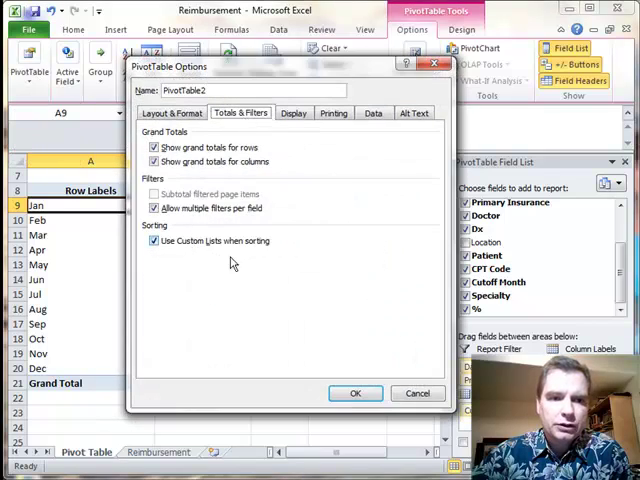
{"action": "left_click", "coordinate": [356, 392]}
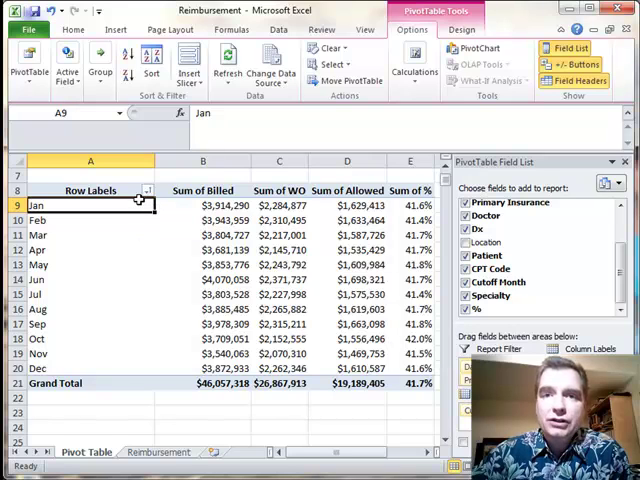
{"action": "mouse_move", "coordinate": [130, 246]}
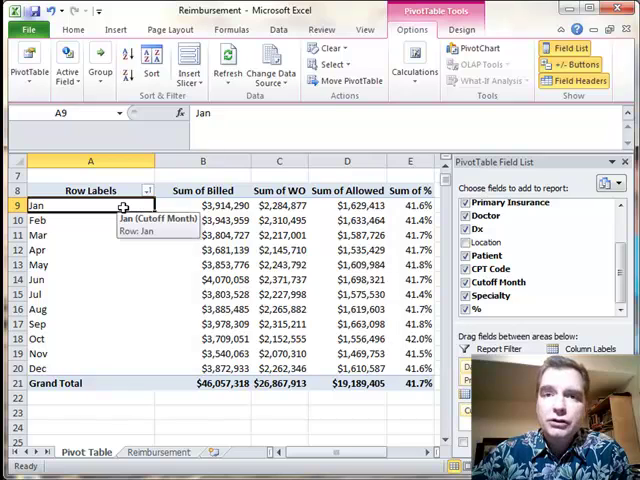
{"action": "mouse_move", "coordinate": [126, 316]}
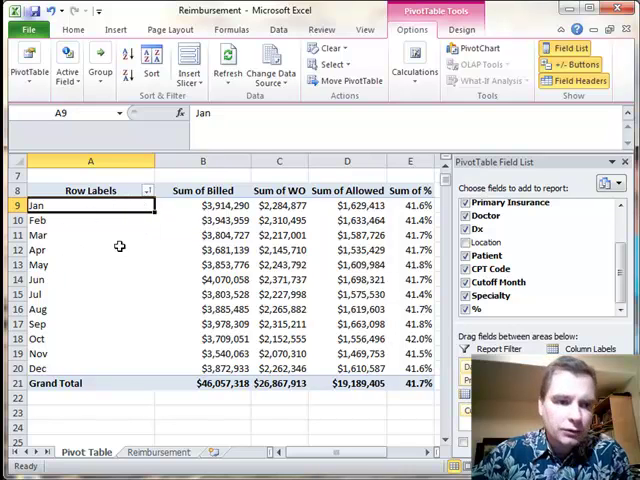
{"action": "mouse_move", "coordinate": [134, 284]}
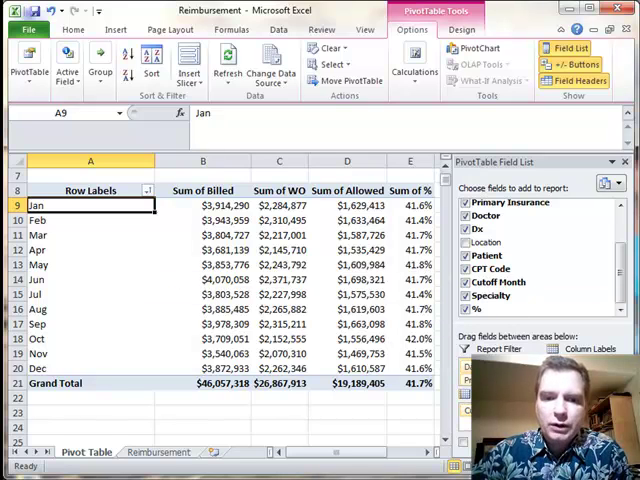
{"action": "mouse_move", "coordinate": [180, 216]}
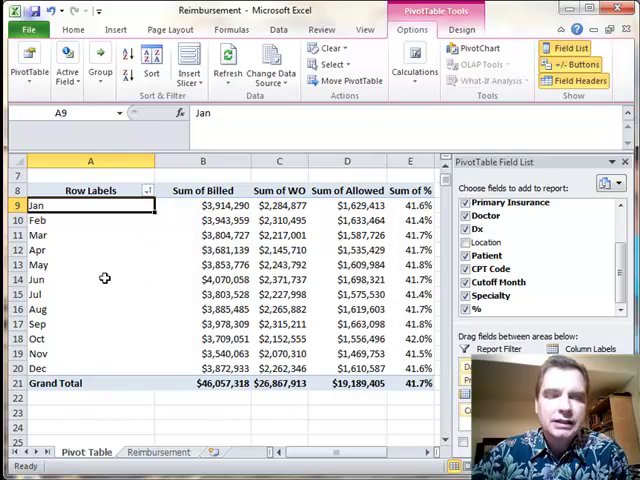
{"action": "mouse_move", "coordinate": [186, 212]}
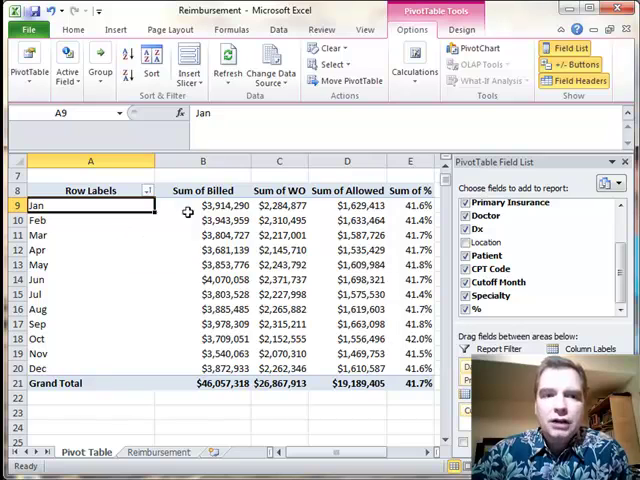